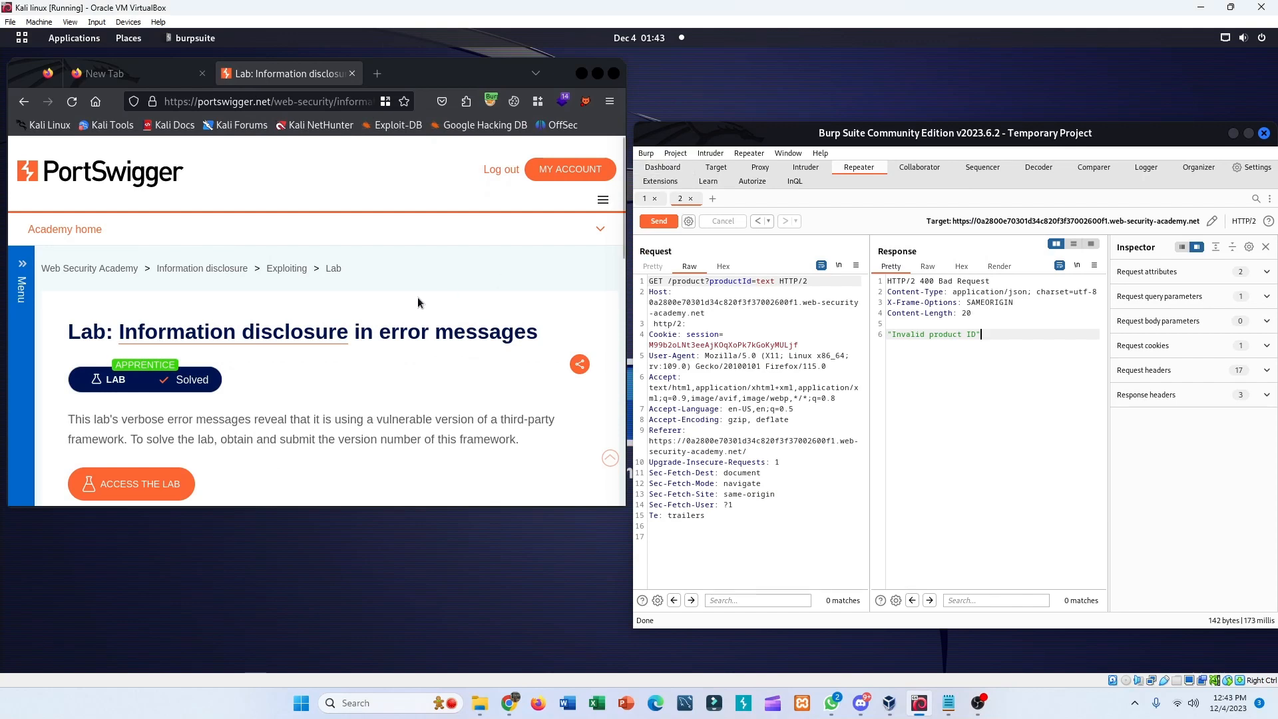
mouse_move(421, 306)
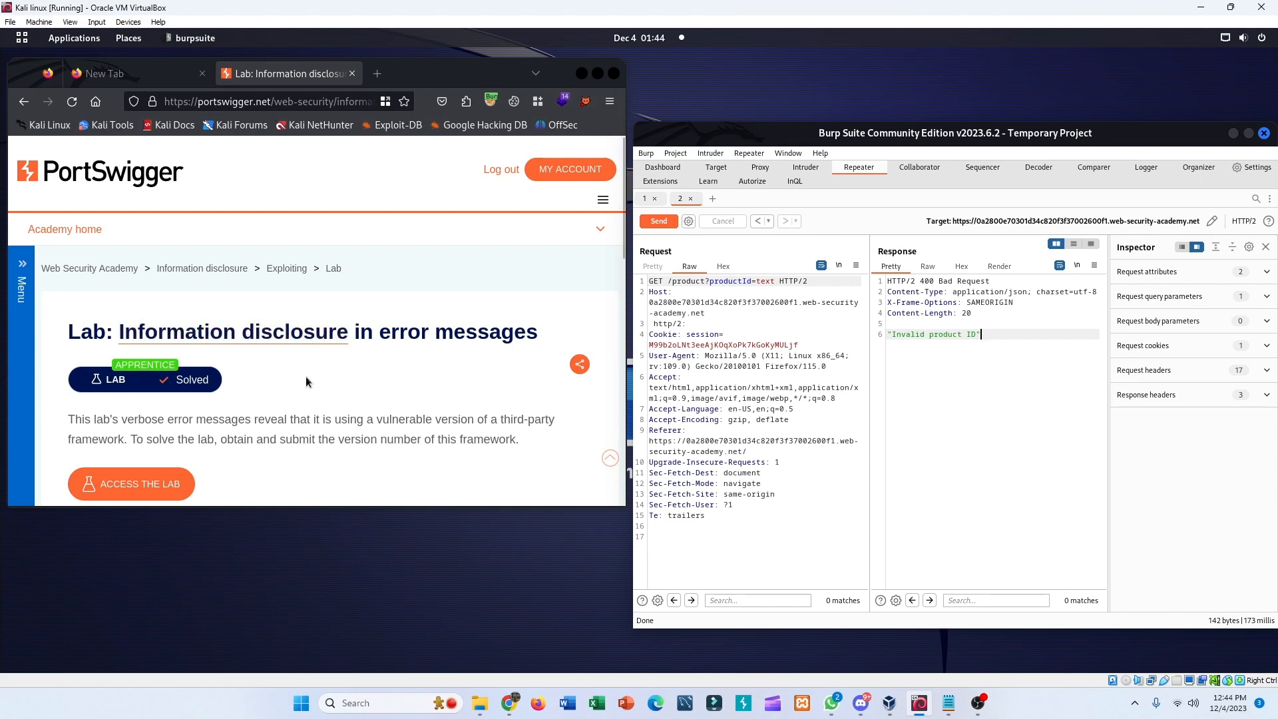
Scroll down the lab description page toward the ACCESS THE LAB button.
scroll("down", 3)
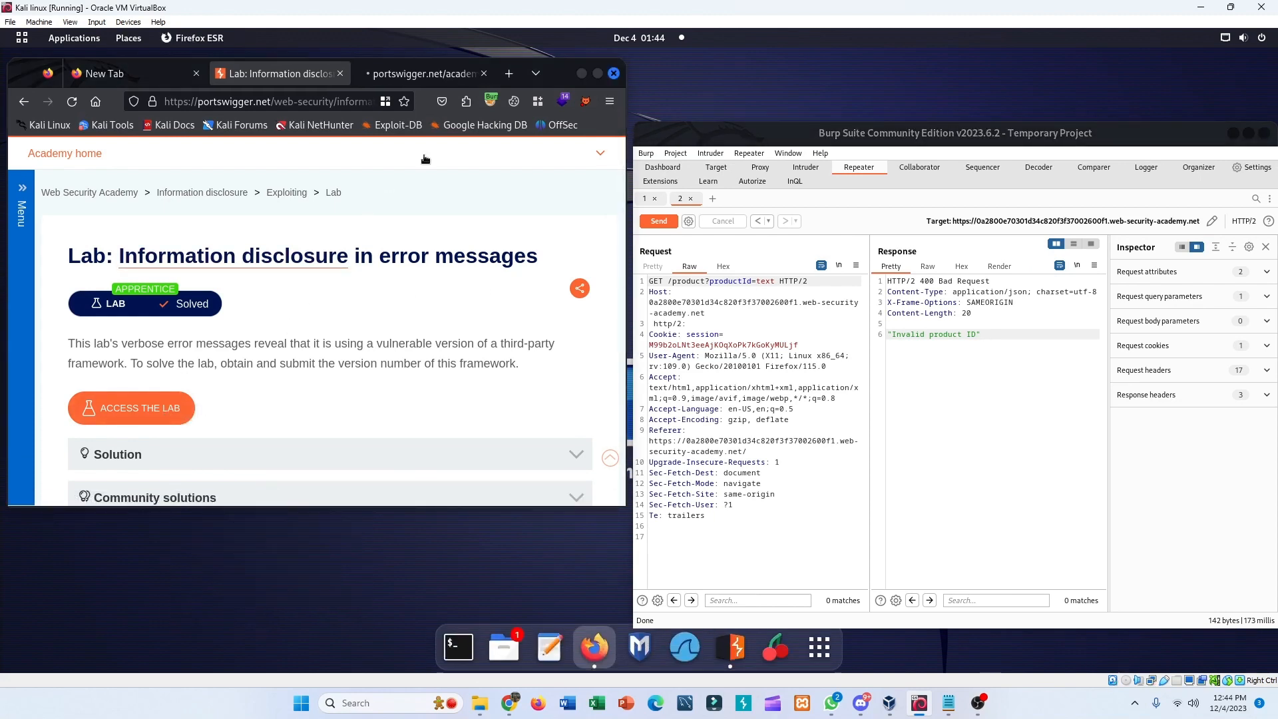
left_click(131, 408)
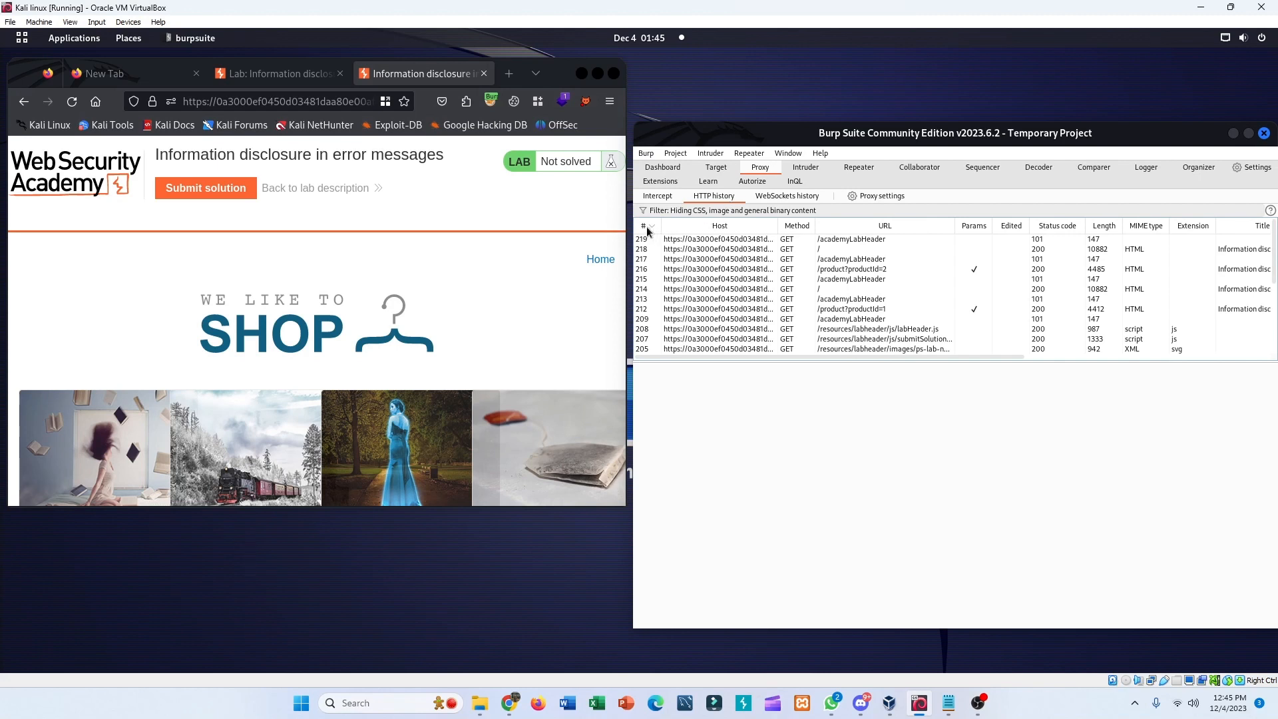
mouse_move(647, 239)
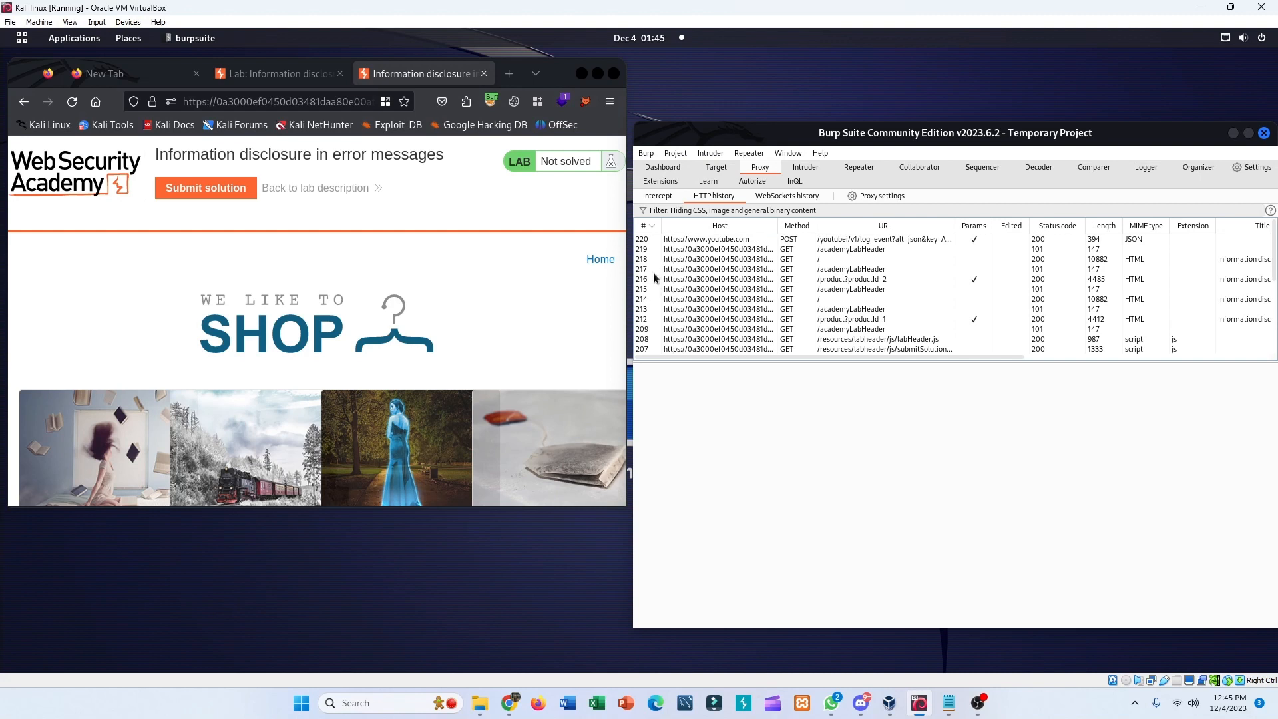
mouse_move(675, 294)
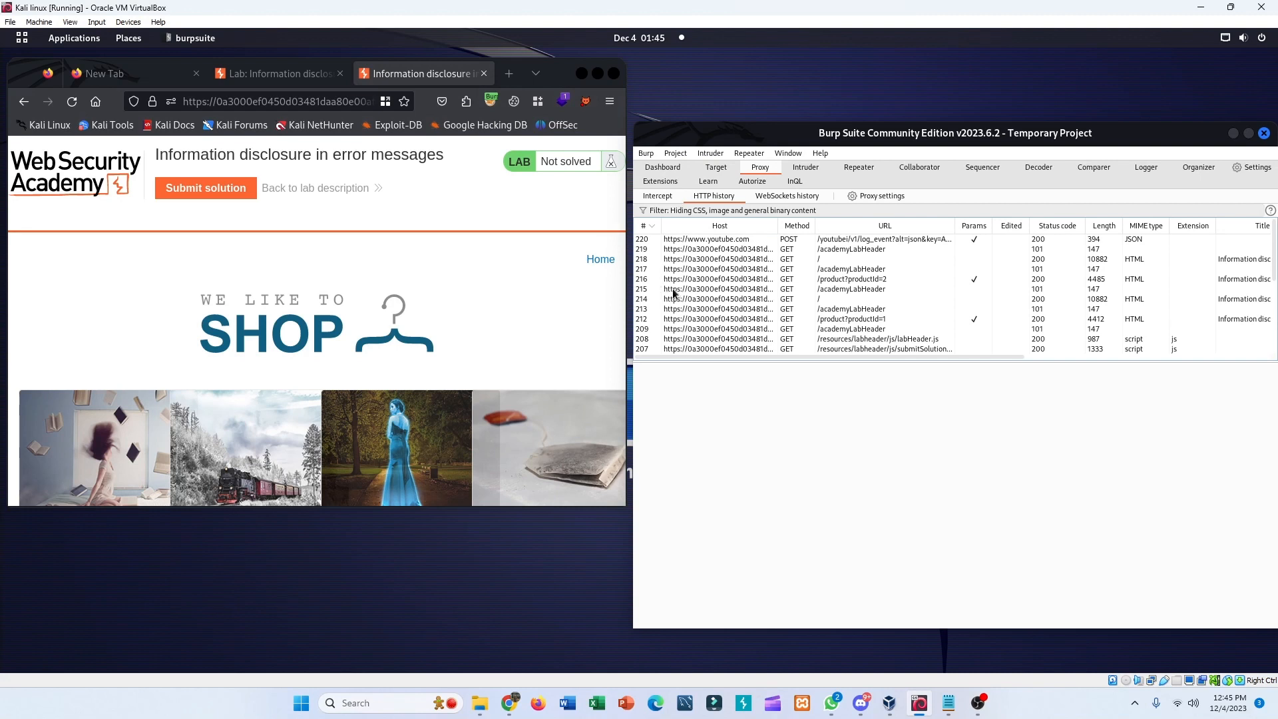
mouse_move(647, 250)
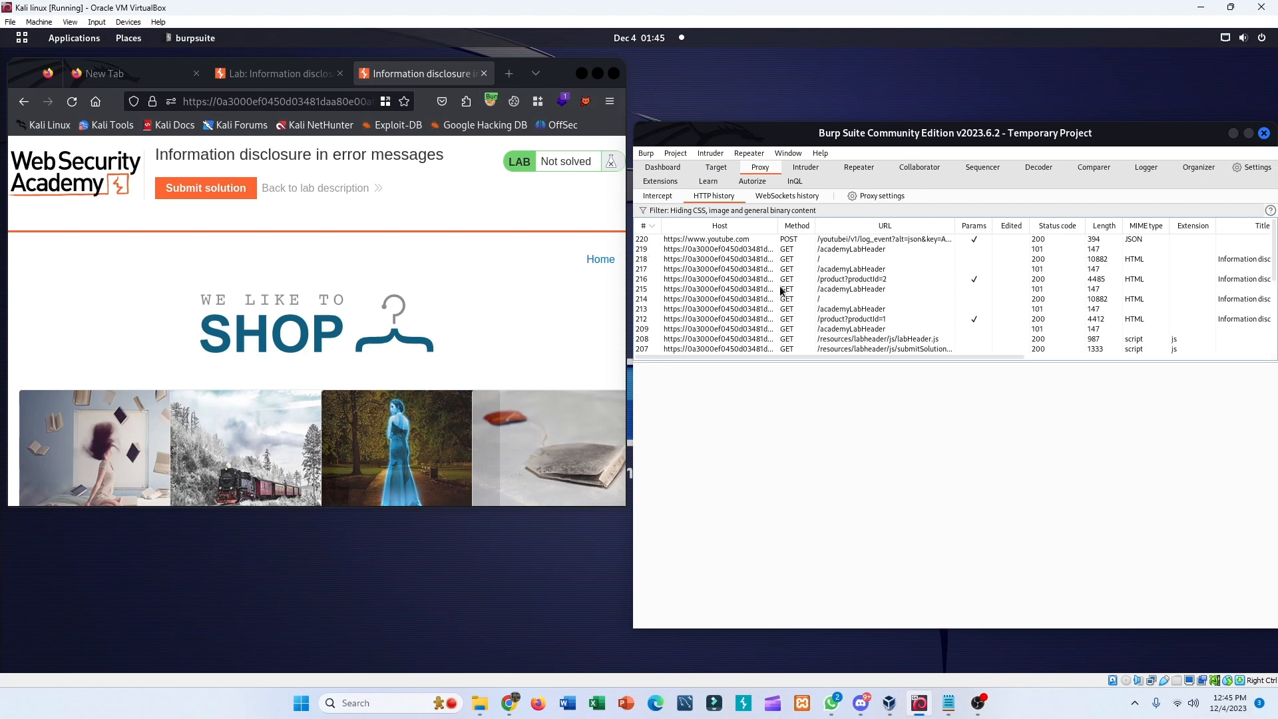
mouse_move(813, 285)
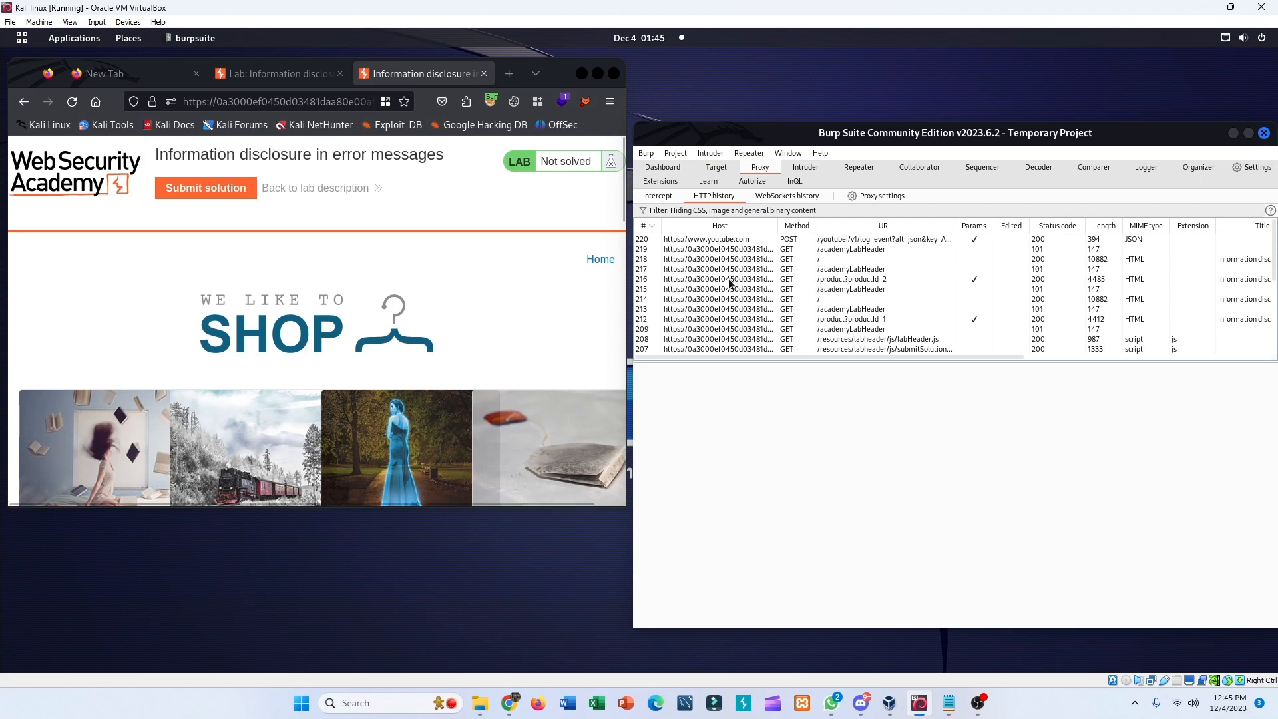
Scroll through Proxy HTTP history mixing lab, YouTube and Google requests.
scroll("down", 3)
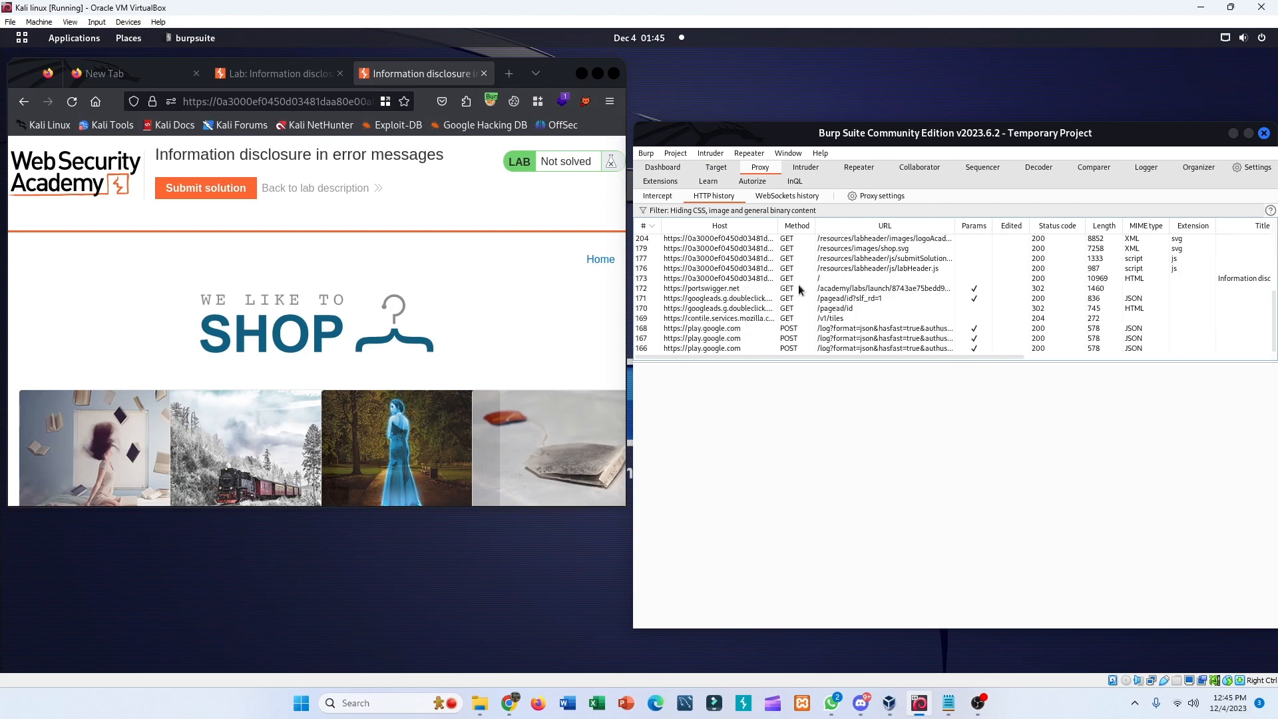
mouse_move(715, 338)
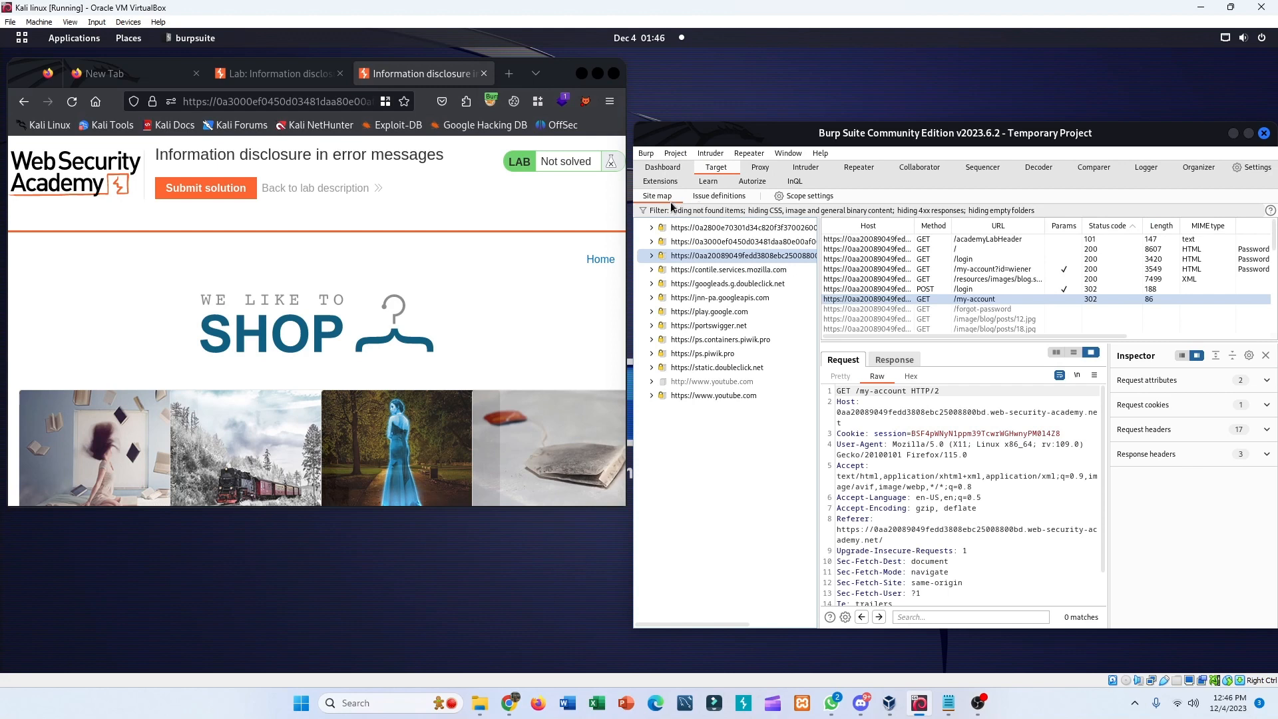
mouse_move(670, 214)
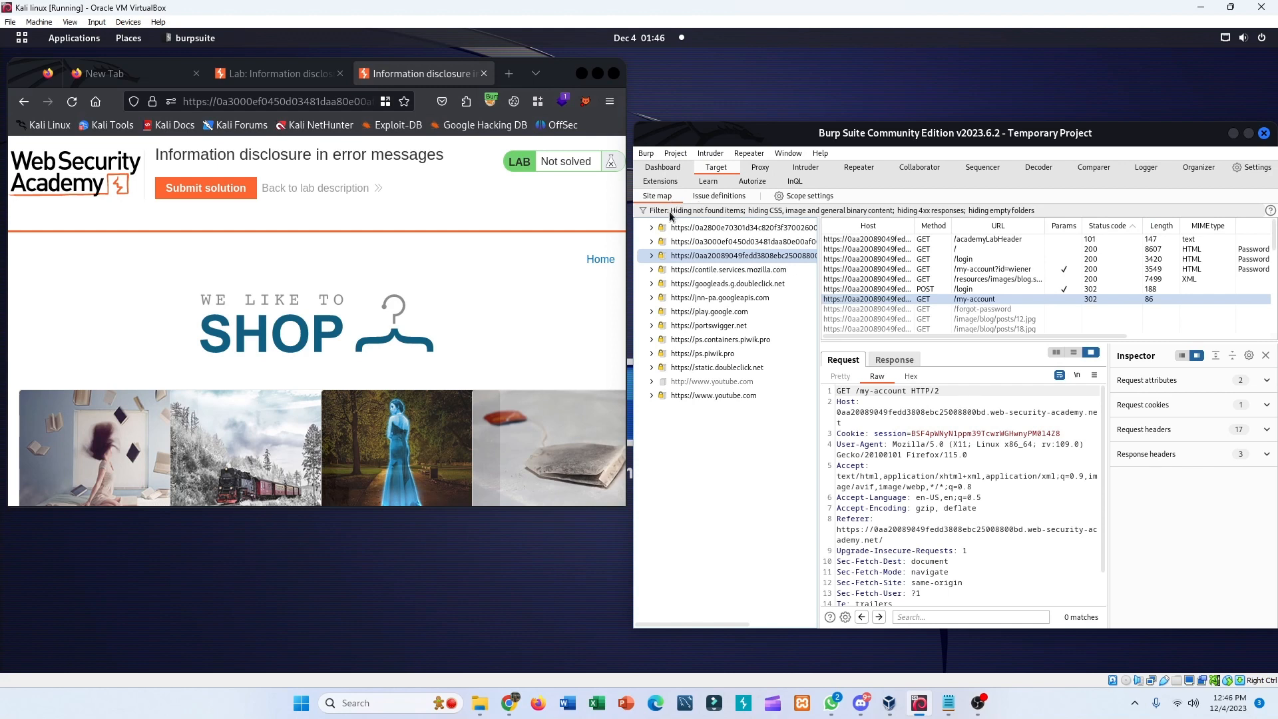
mouse_move(725, 304)
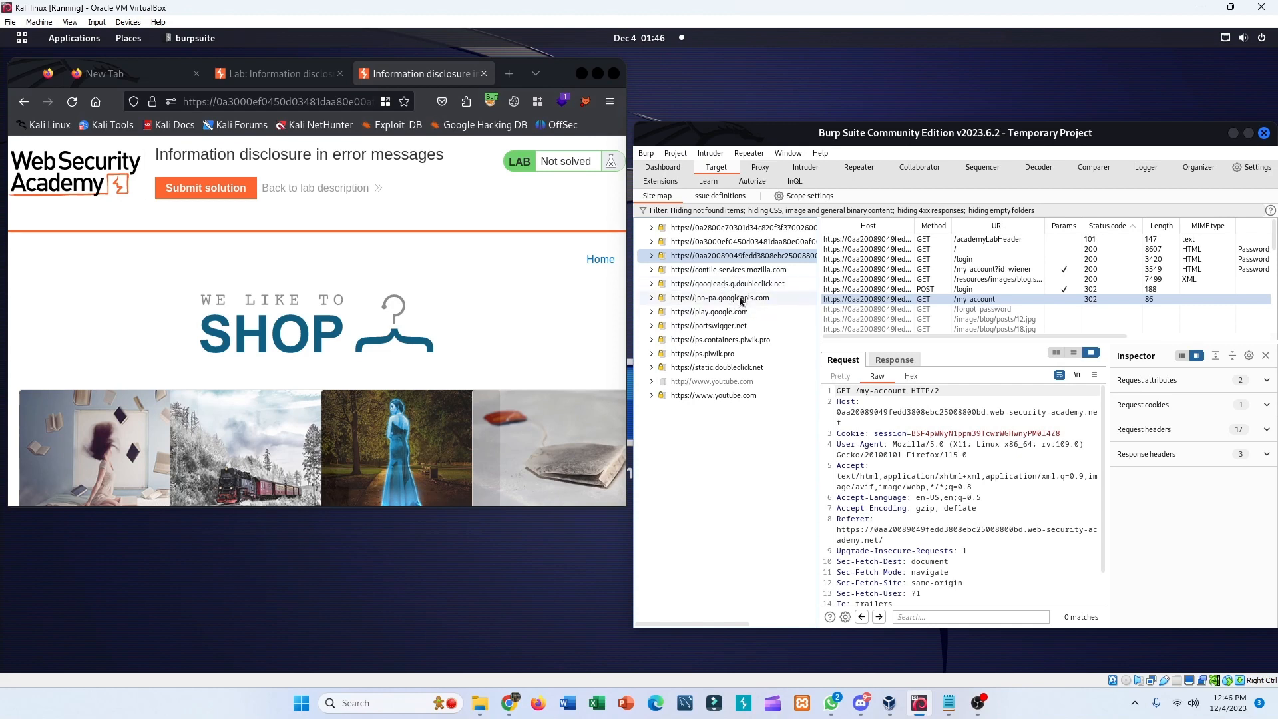
Add the web-security-academy lab host to scope and disable out-of-scope history logging.
left_click(738, 255)
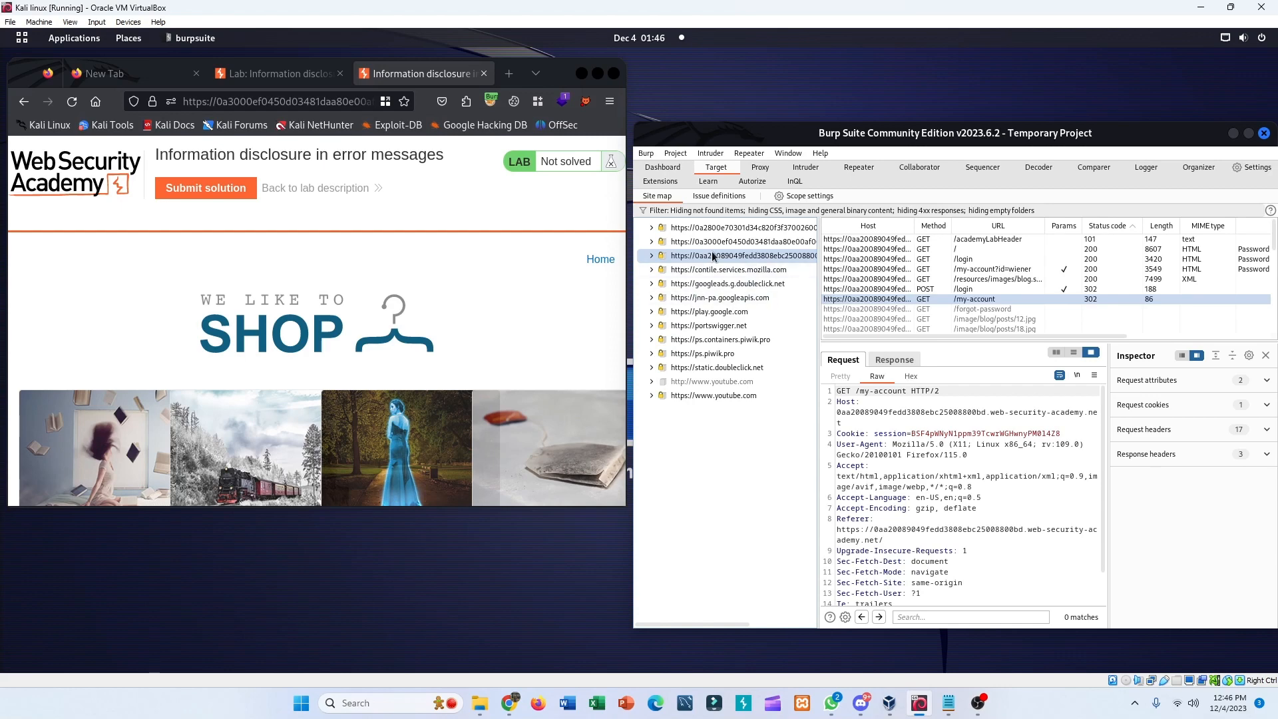
right_click(737, 256)
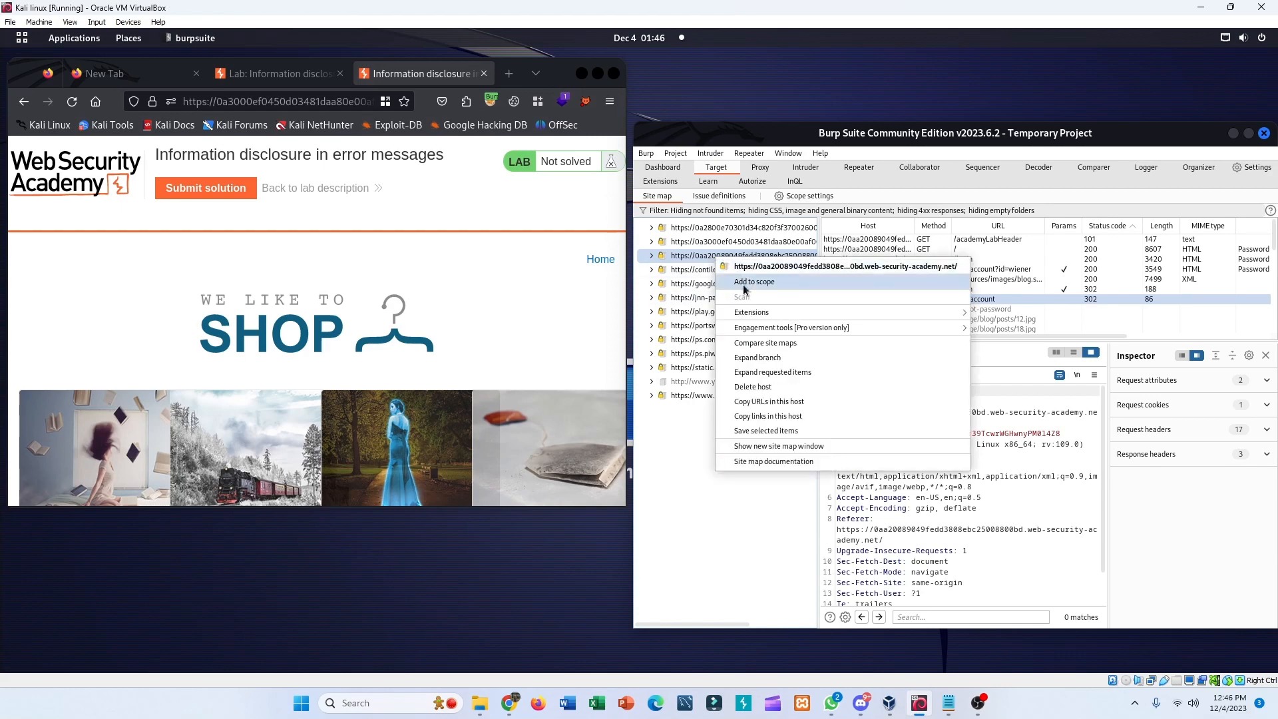
left_click(754, 281)
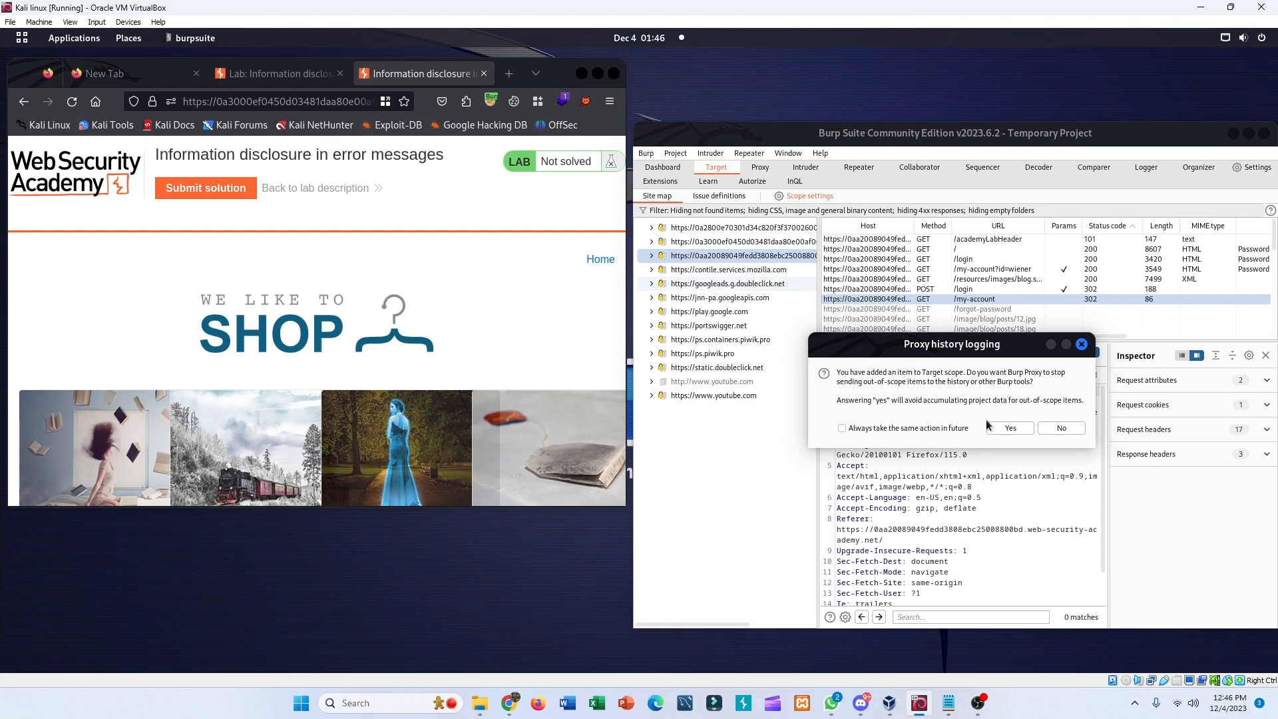
left_click(1009, 428)
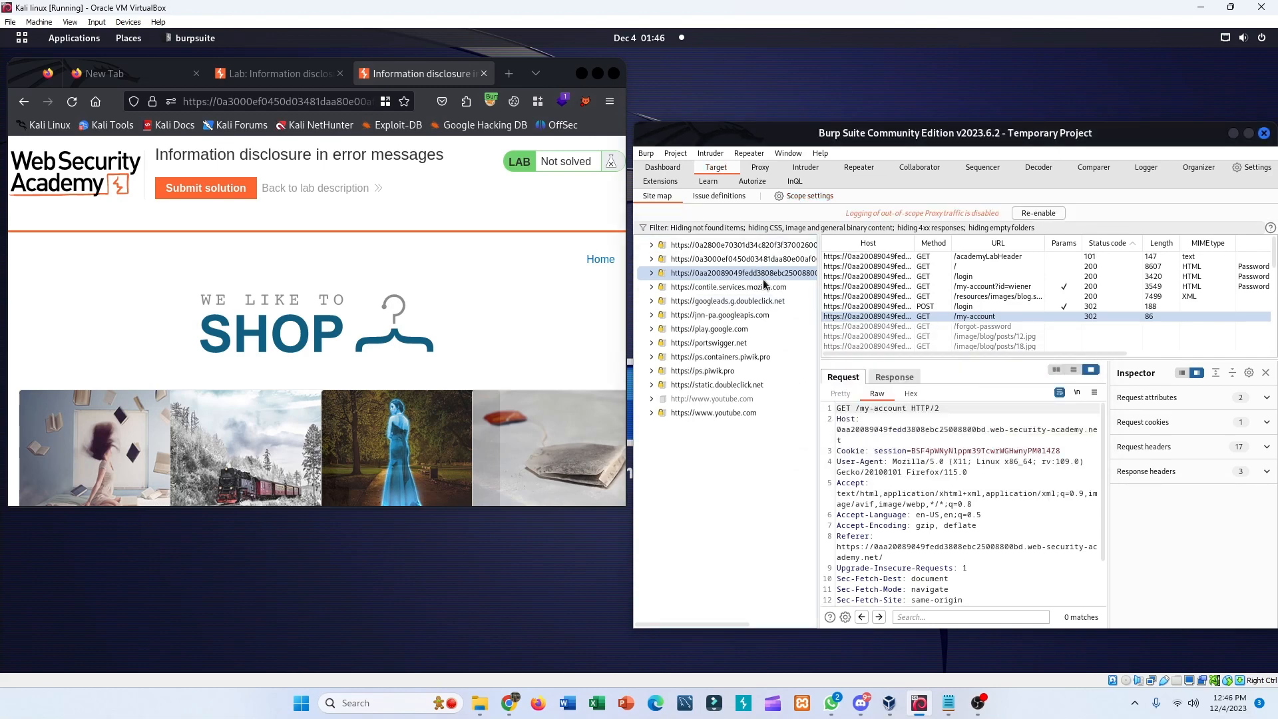
Set the HTTP history filter to show only in-scope items.
left_click(759, 167)
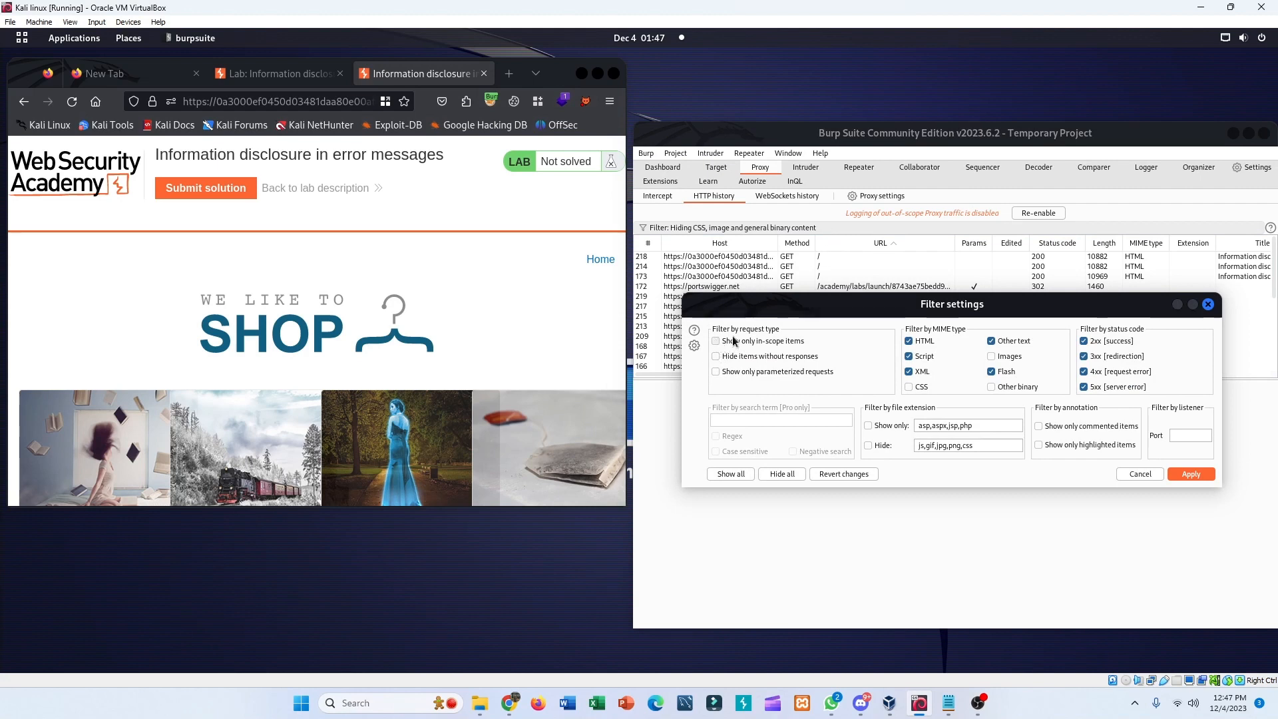
left_click(715, 341)
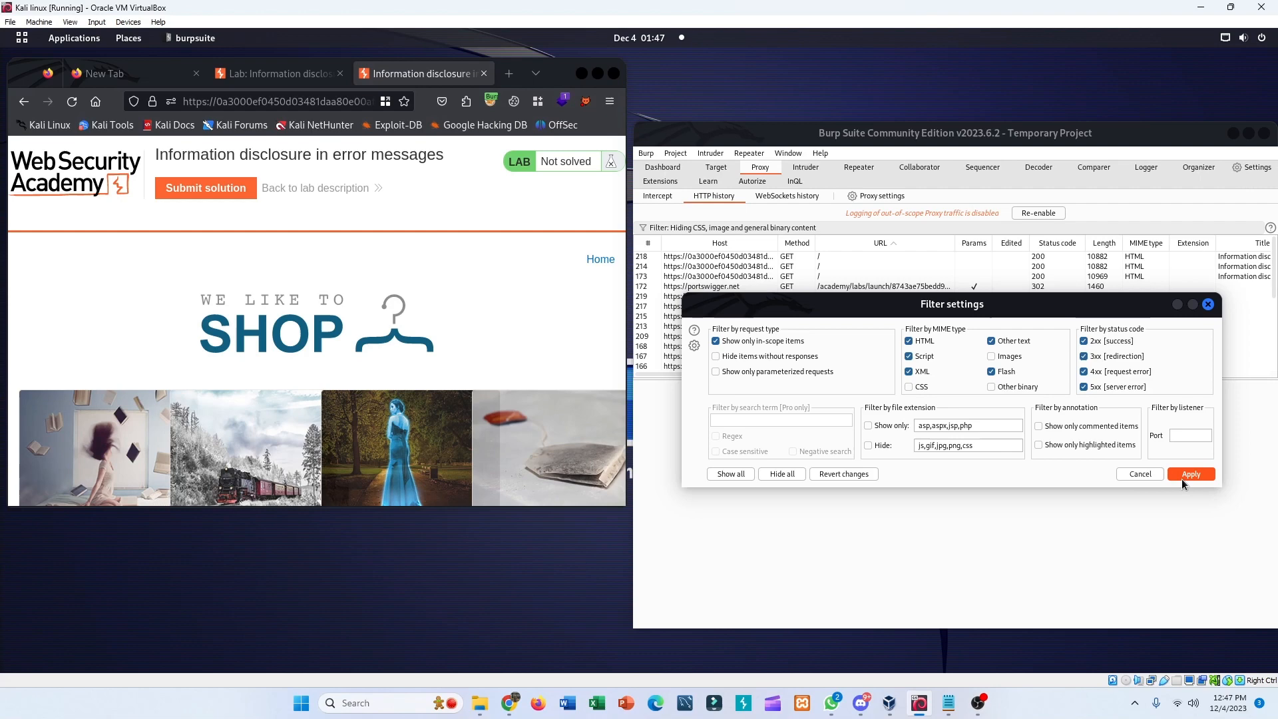